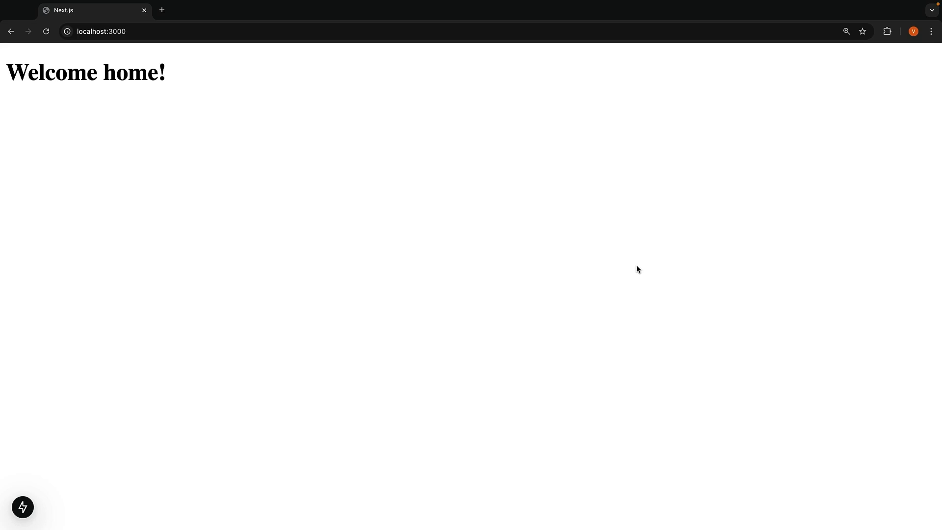
Create src/app/not-found.tsx whose NotFound component shows 'Page Not Found' and 'Could not find requested resource'
{"action": "left_click", "coordinate": [120, 31]}
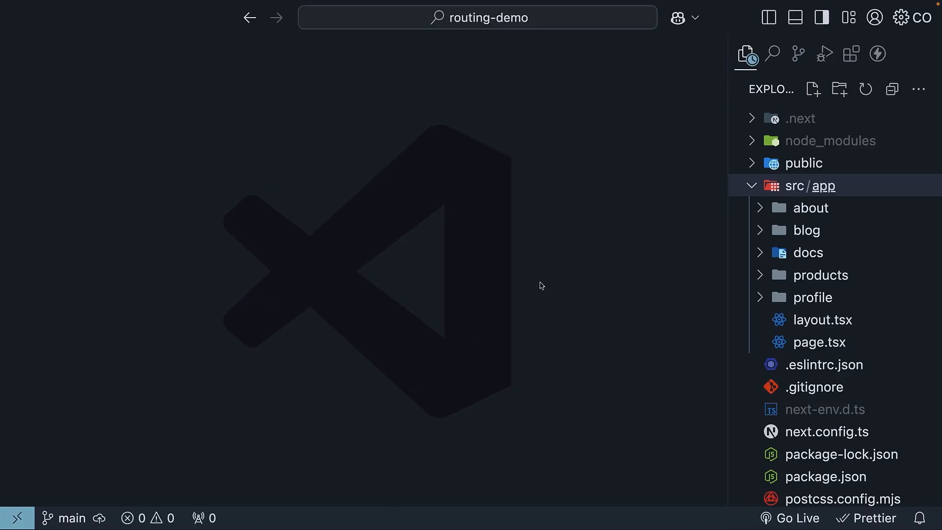
{"action": "mouse_move", "coordinate": [848, 234]}
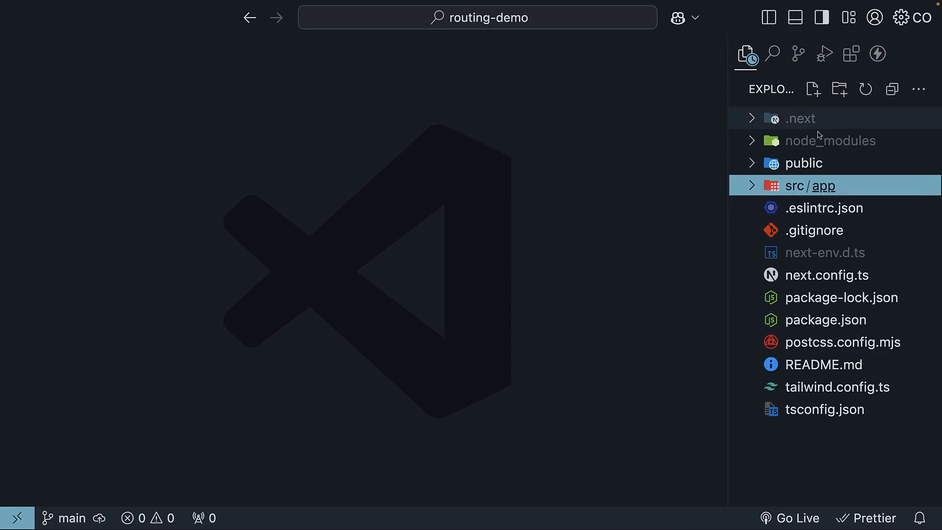
{"action": "left_click", "coordinate": [812, 89]}
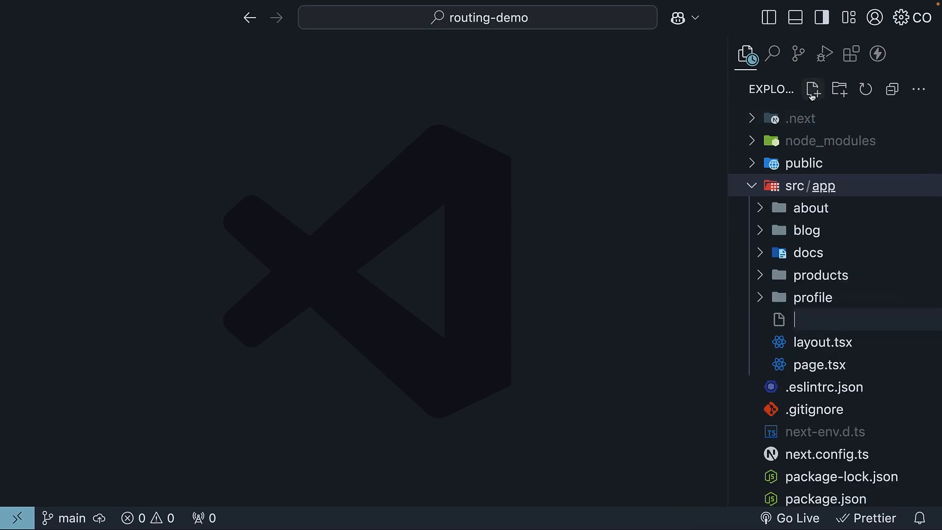
{"action": "type", "text": "not-found"}
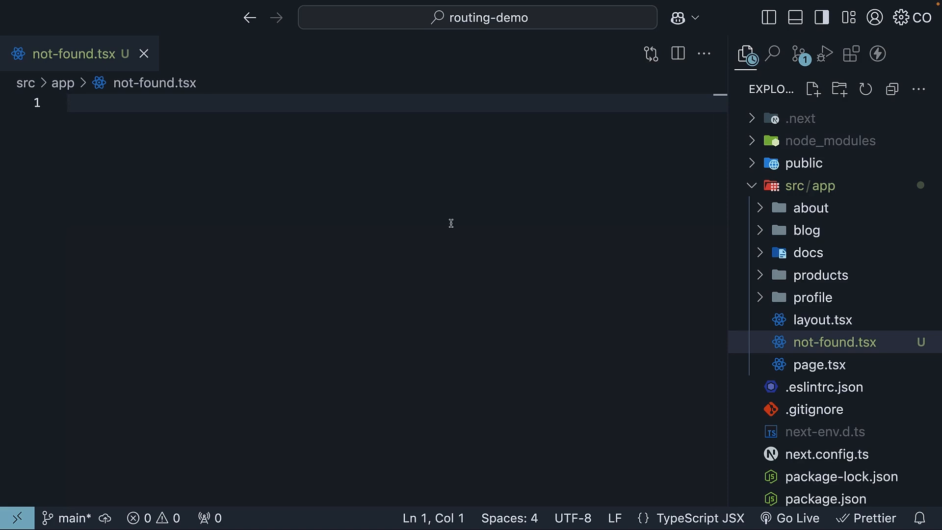
{"action": "mouse_move", "coordinate": [371, 267]}
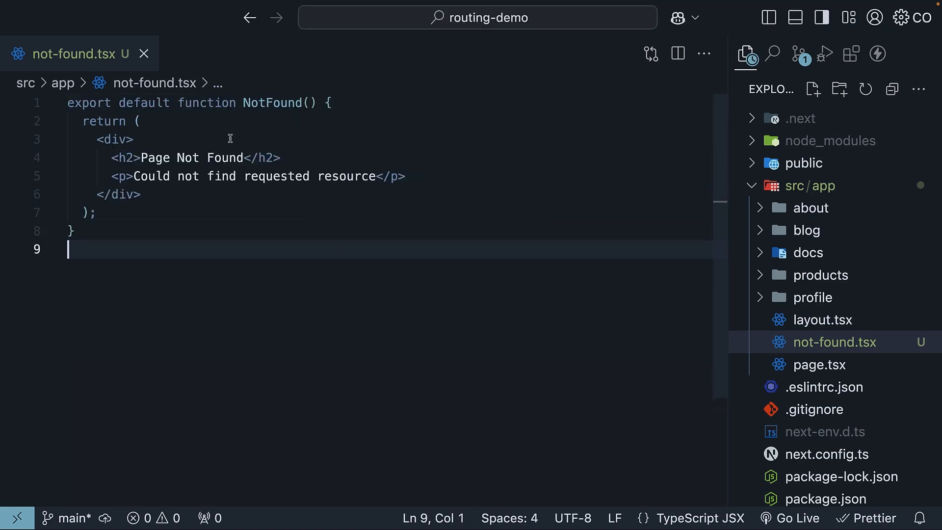
{"action": "mouse_move", "coordinate": [281, 103]}
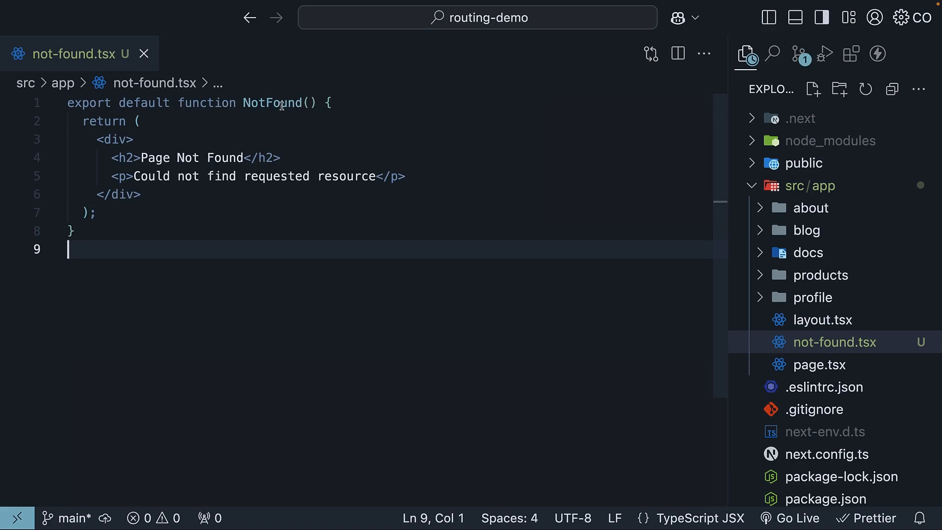
{"action": "left_click", "coordinate": [138, 120]}
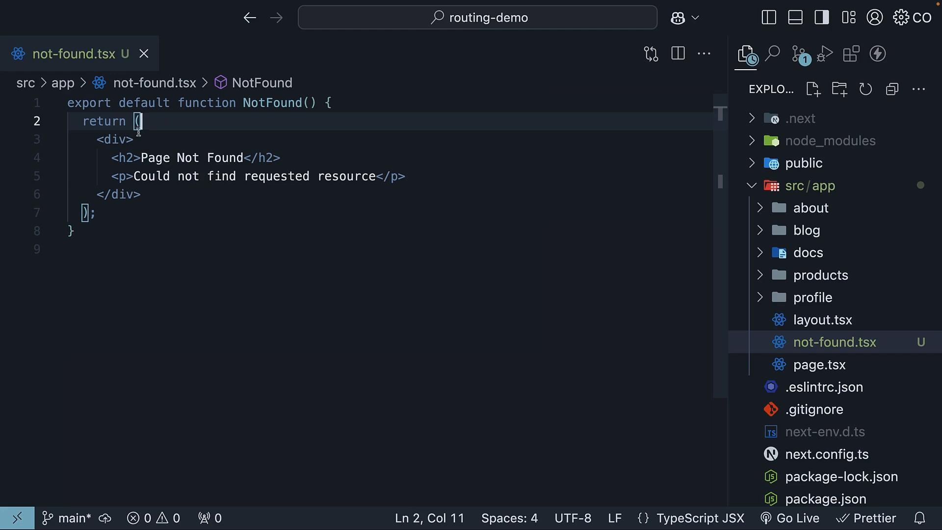
{"action": "left_click", "coordinate": [281, 158]}
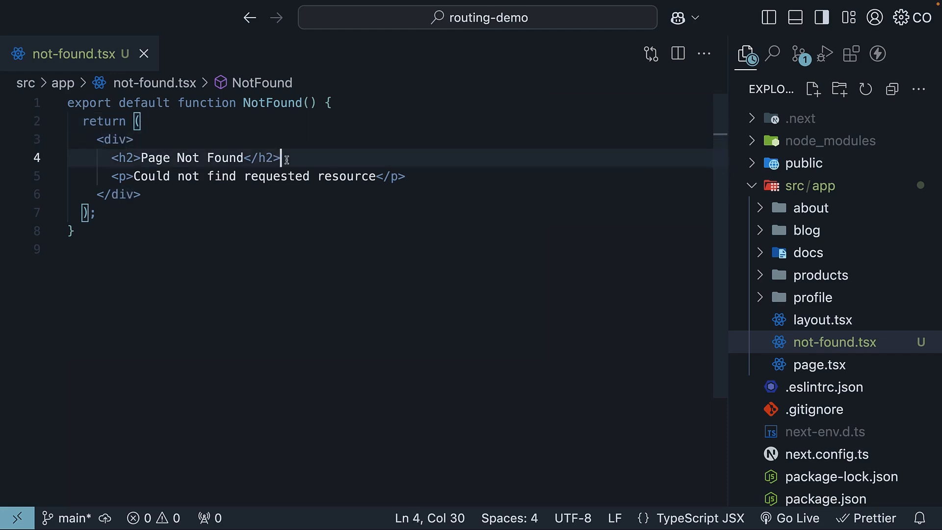
{"action": "mouse_move", "coordinate": [407, 166]}
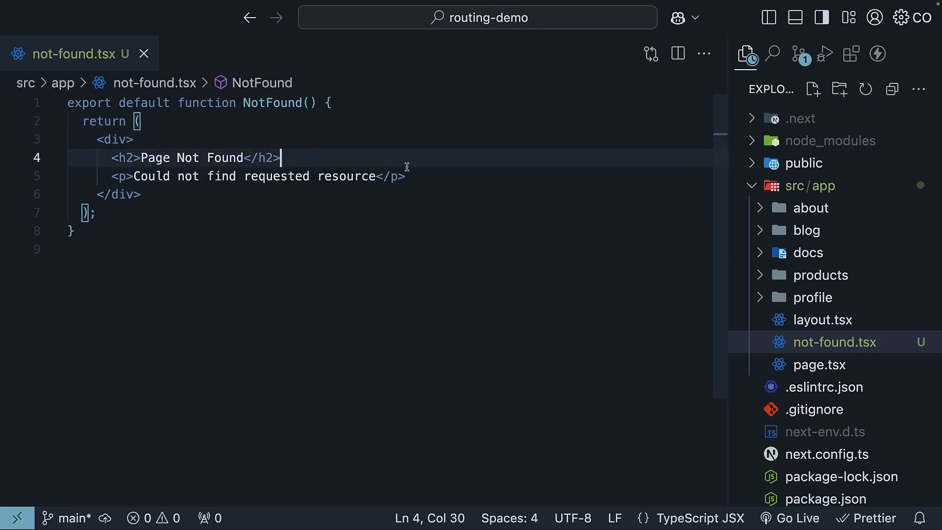
{"action": "left_click", "coordinate": [407, 176]}
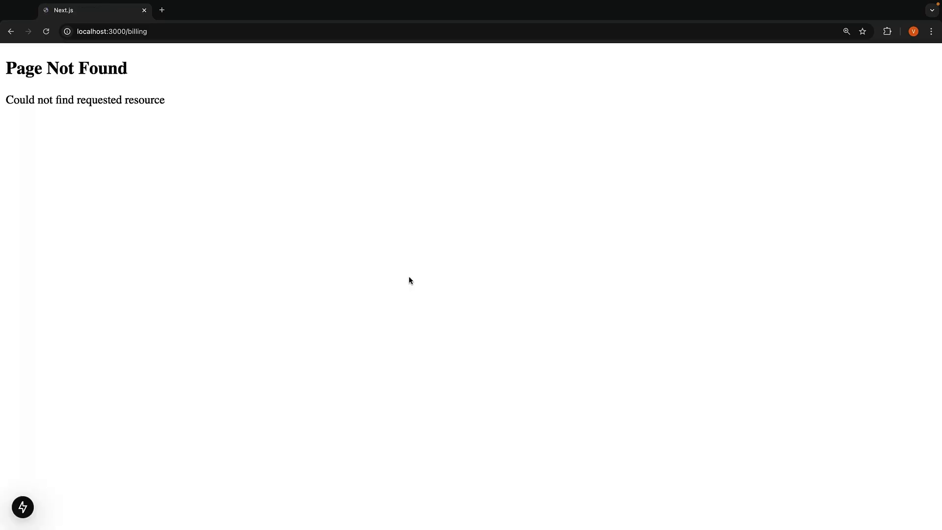
{"action": "mouse_move", "coordinate": [198, 206]}
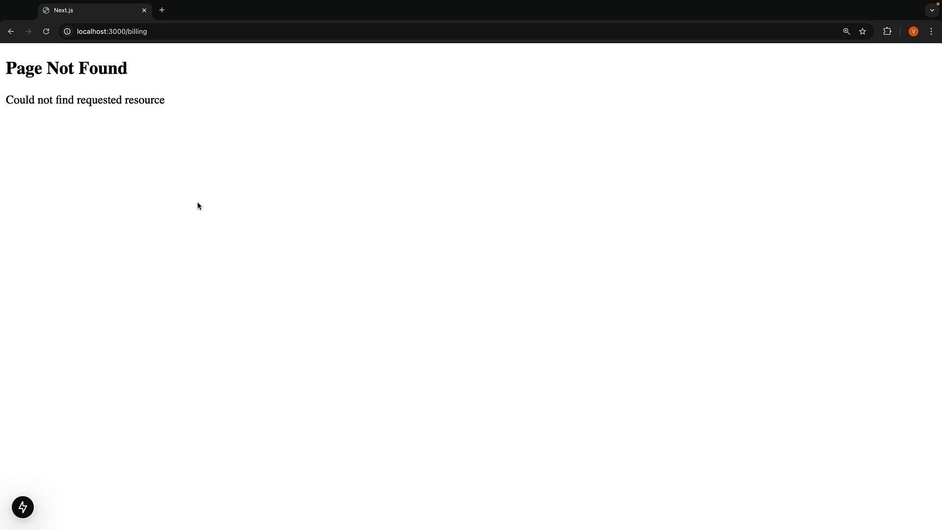
{"action": "mouse_move", "coordinate": [94, 96]}
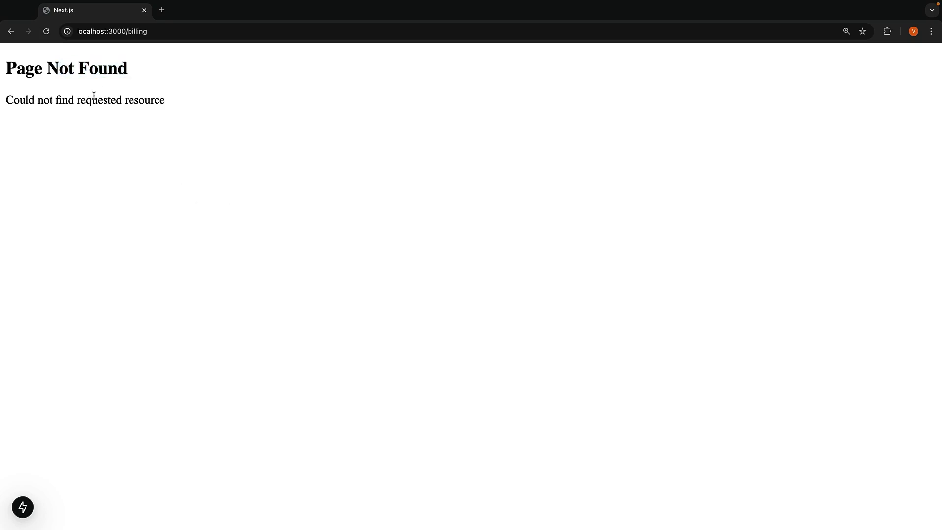
{"action": "mouse_move", "coordinate": [342, 249]}
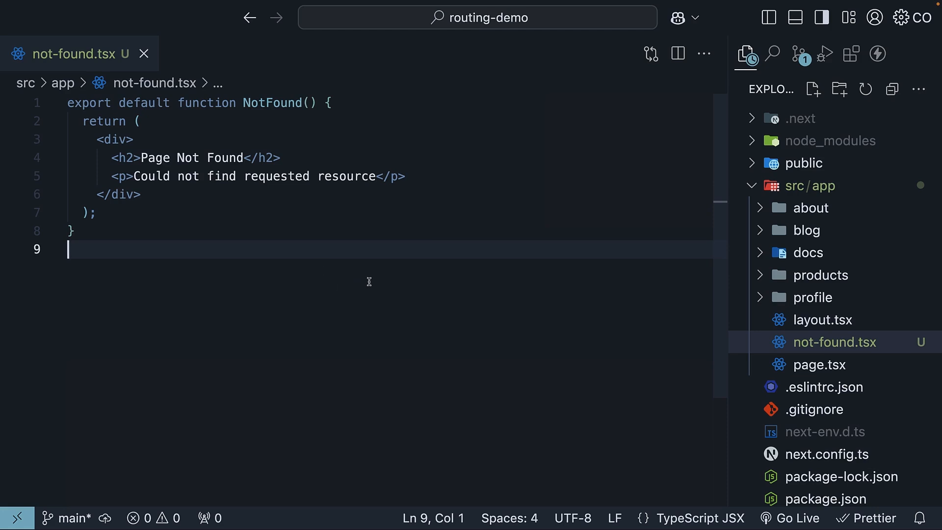
{"action": "mouse_move", "coordinate": [372, 280]}
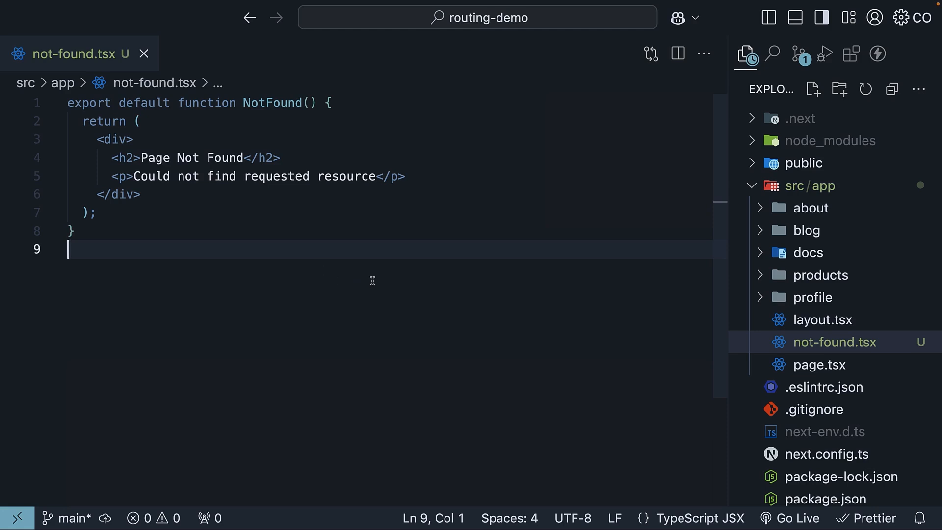
{"action": "mouse_move", "coordinate": [460, 311]}
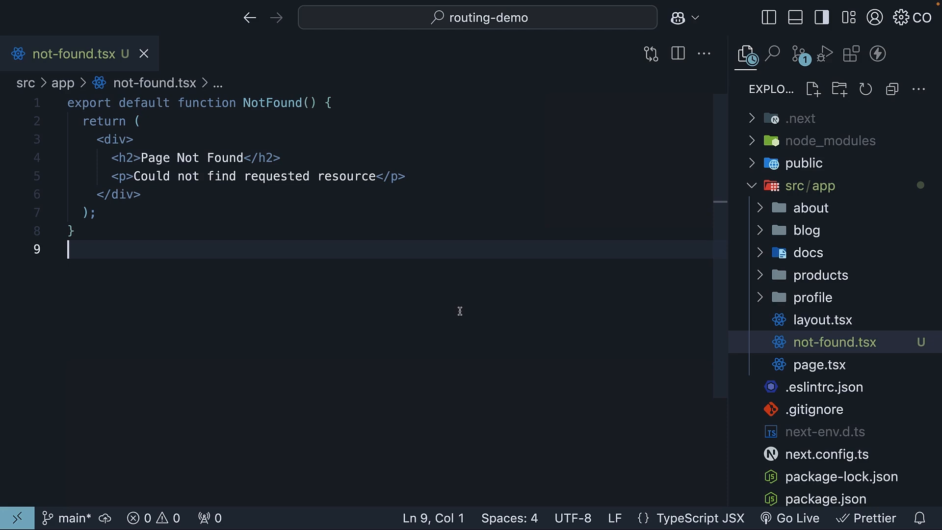
{"action": "mouse_move", "coordinate": [535, 350]}
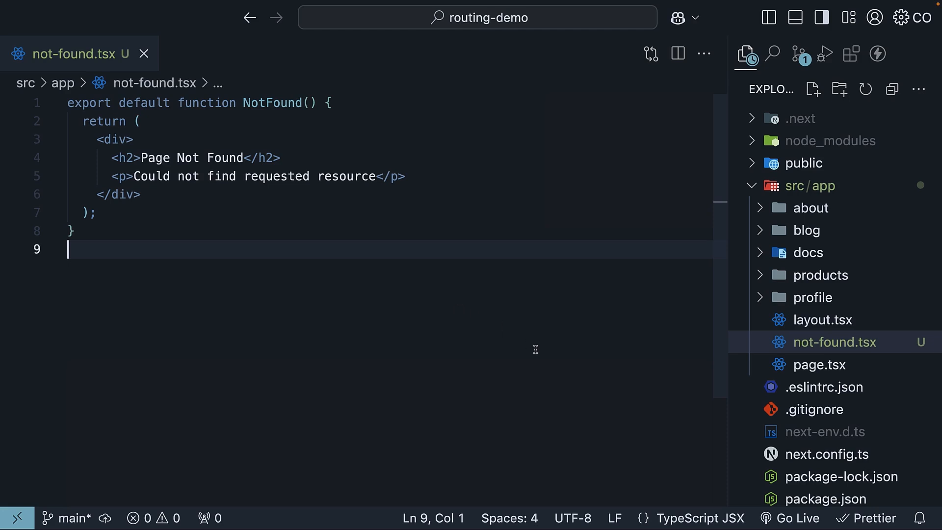
{"action": "mouse_move", "coordinate": [813, 297]}
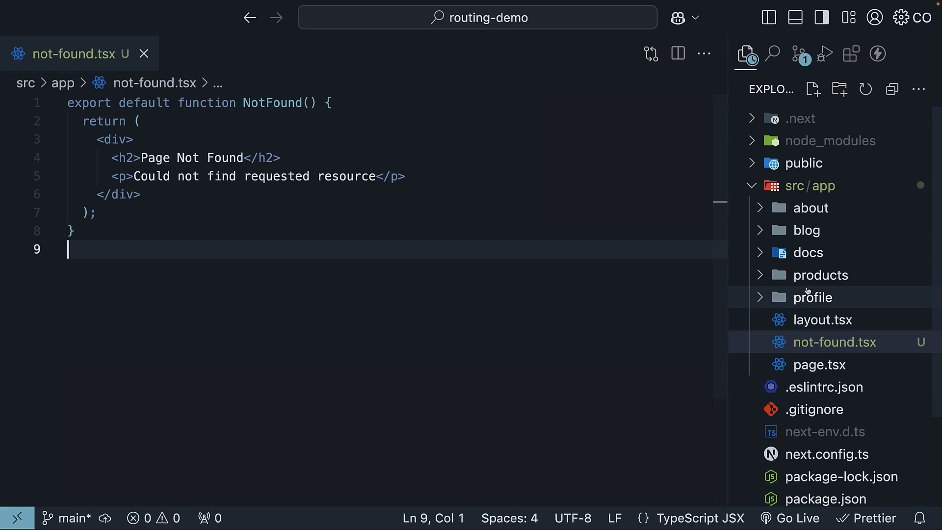
Expand products and [productId], then open page.tsx under reviews/[reviewId]
{"action": "left_click", "coordinate": [821, 274]}
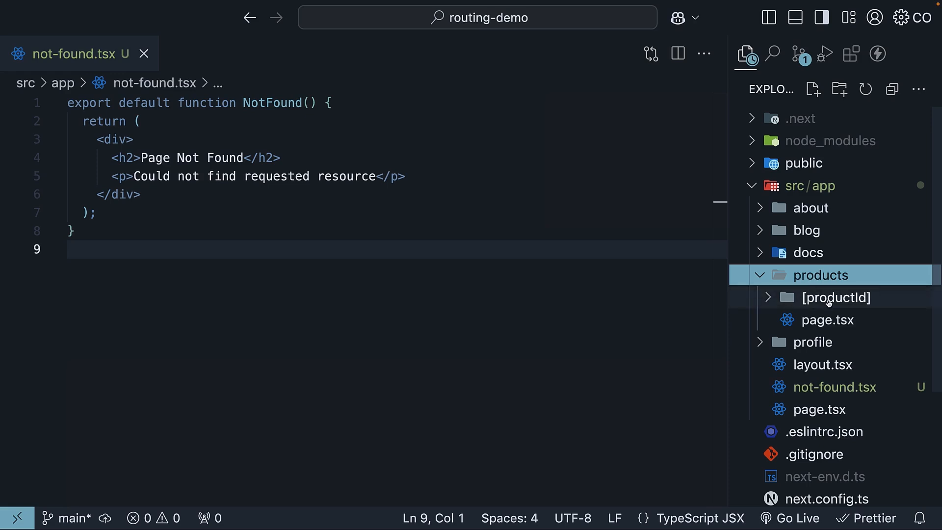
{"action": "left_click", "coordinate": [836, 297]}
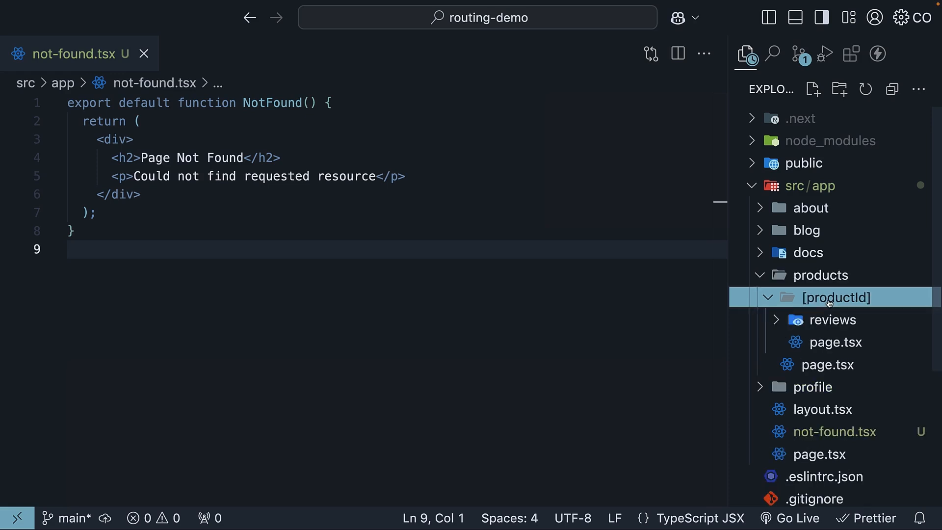
{"action": "mouse_move", "coordinate": [834, 319]}
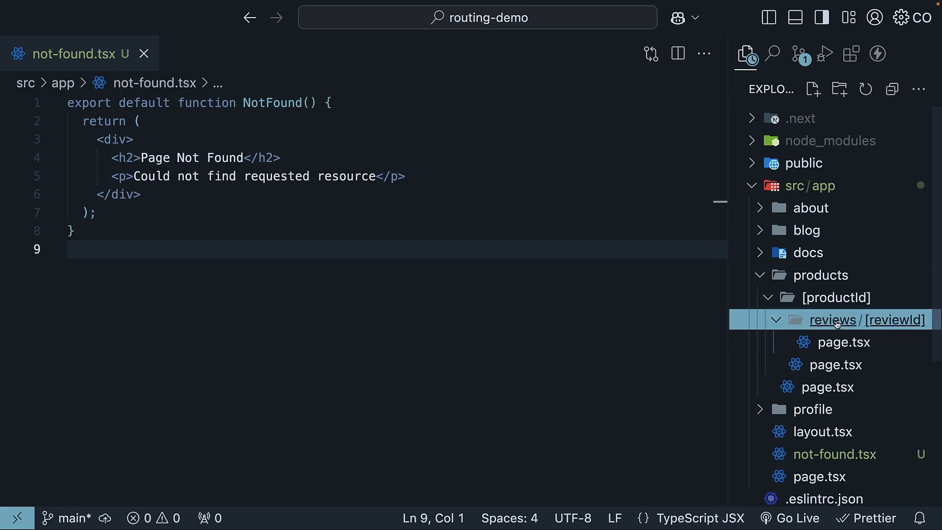
{"action": "mouse_move", "coordinate": [891, 329]}
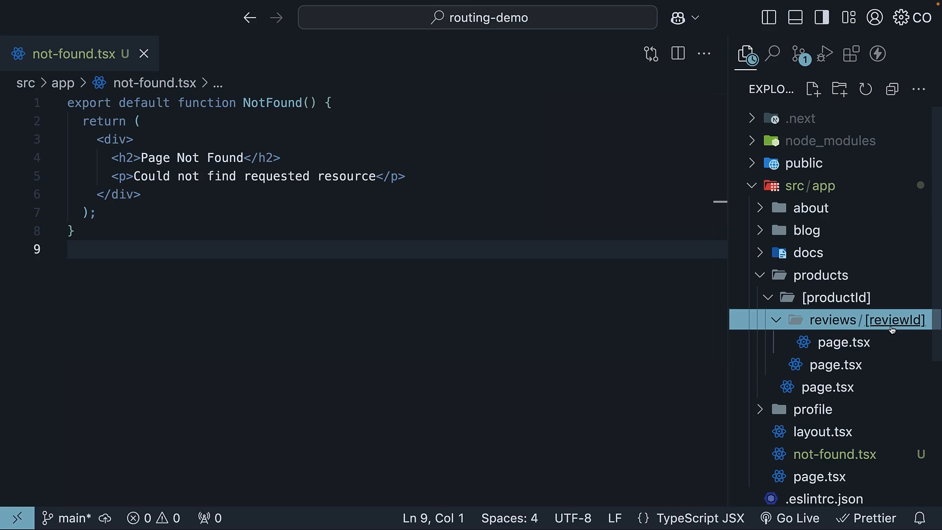
{"action": "left_click", "coordinate": [844, 342]}
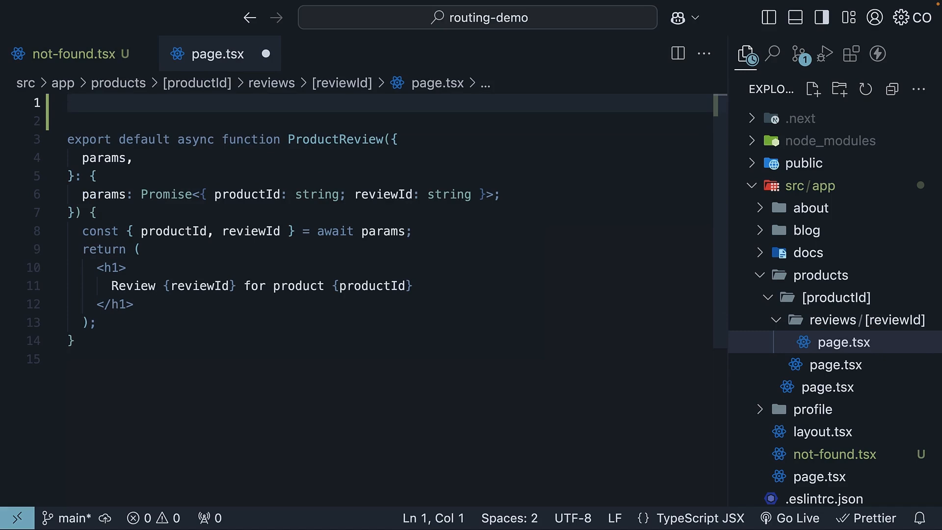
Import notFound from next/navigation and call notFound() when parseInt(reviewId) exceeds 1000
{"action": "type", "text": "import { }"}
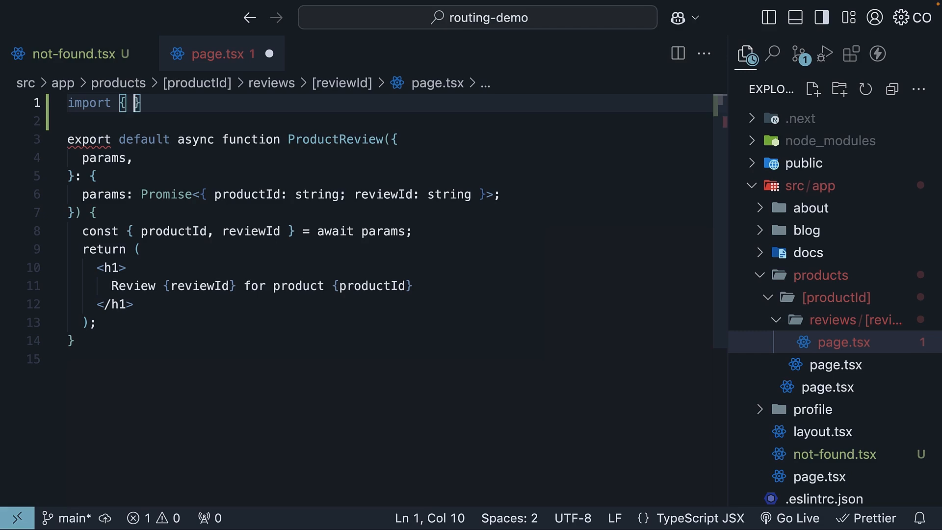
{"action": "type", "text": "notFound"}
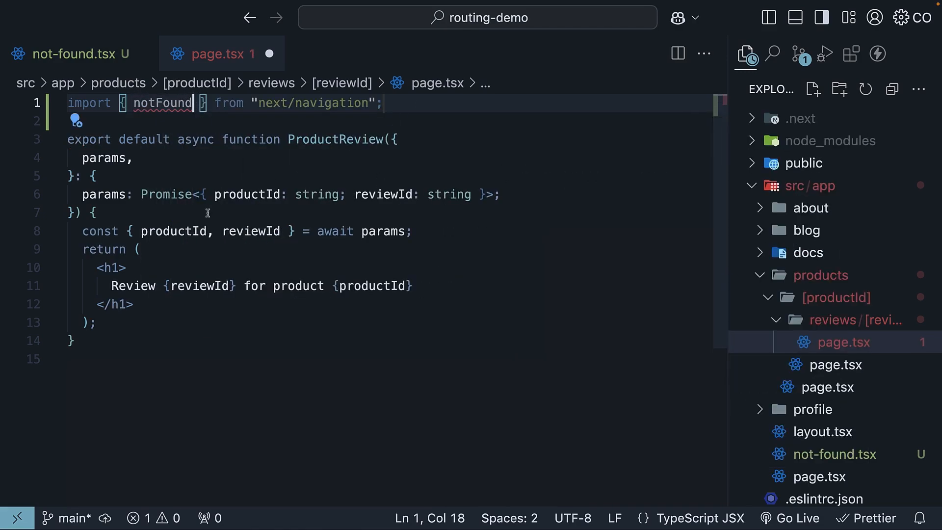
{"action": "type", "text": "if(parseInt(reviewId > 100"}
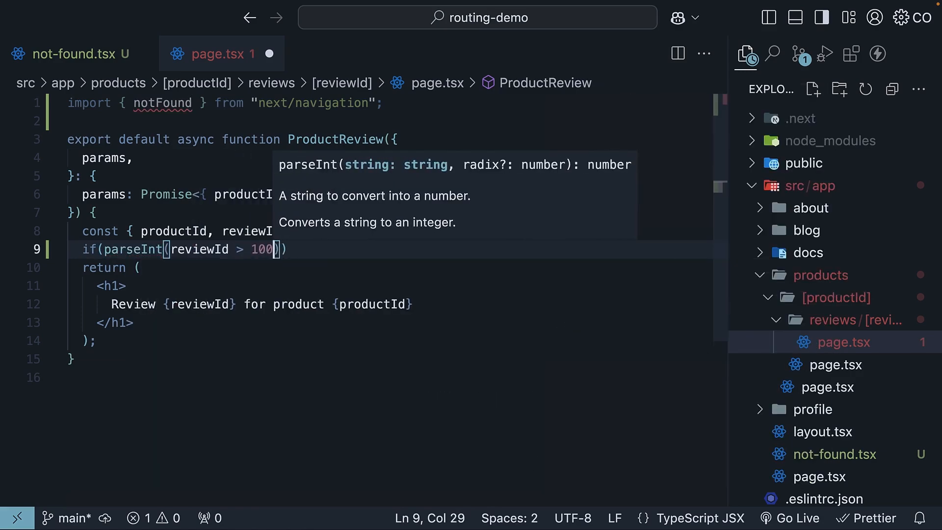
{"action": "type", "text": "notFound();"}
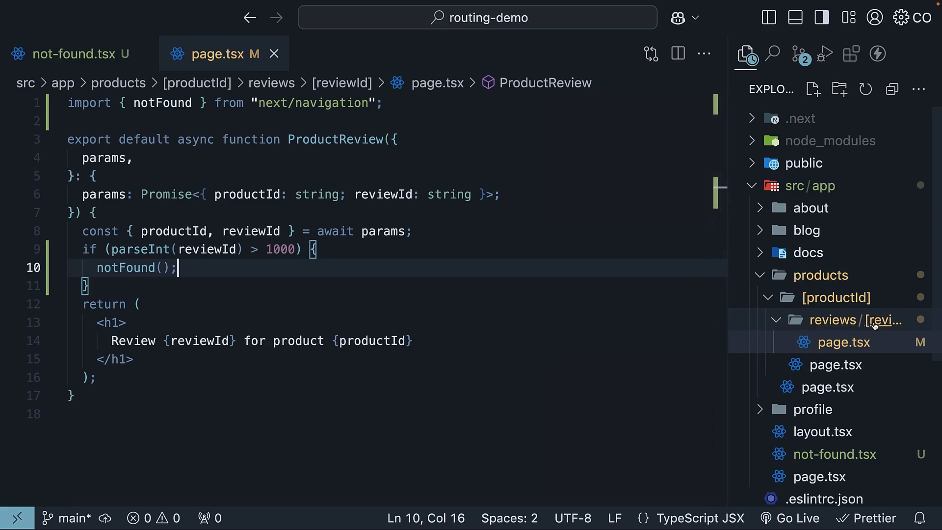
{"action": "left_click", "coordinate": [847, 319]}
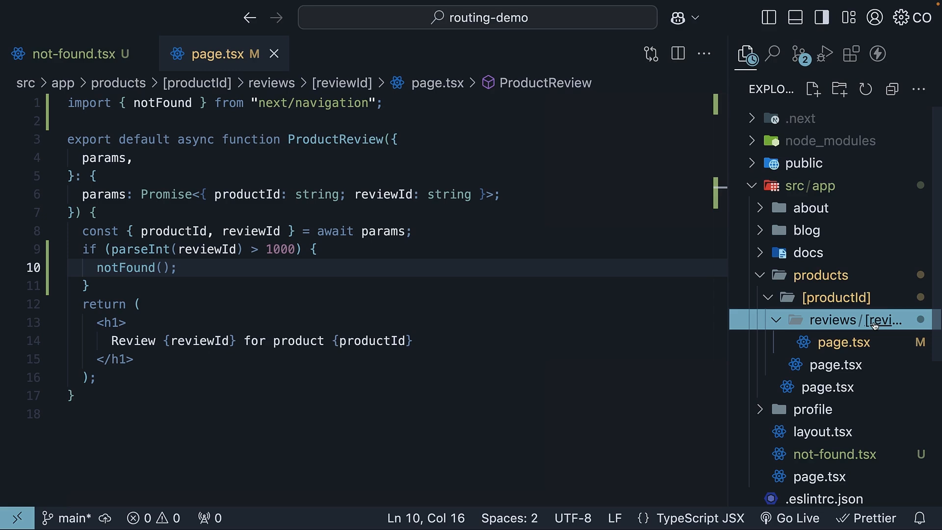
{"action": "left_click", "coordinate": [835, 453]}
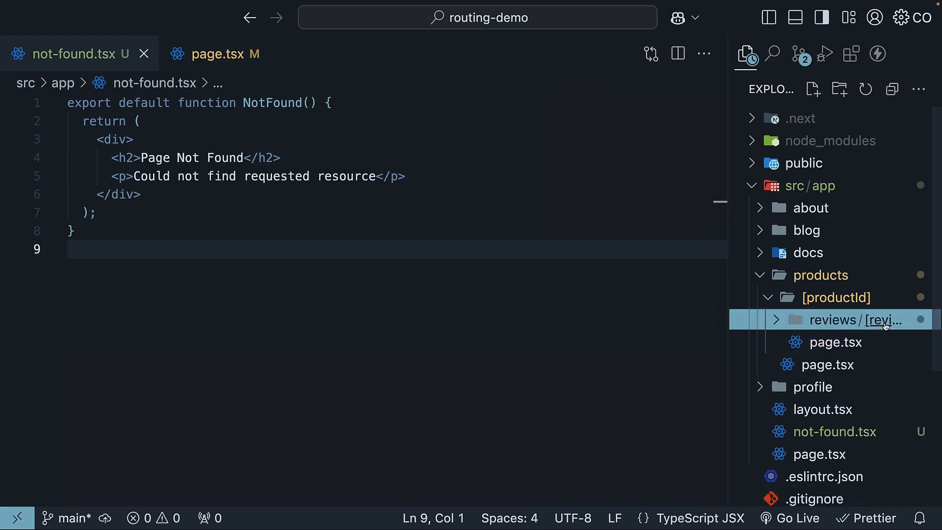
Create not-found.tsx in reviews/[reviewId] with a 'Review not found' heading
{"action": "left_click", "coordinate": [775, 319]}
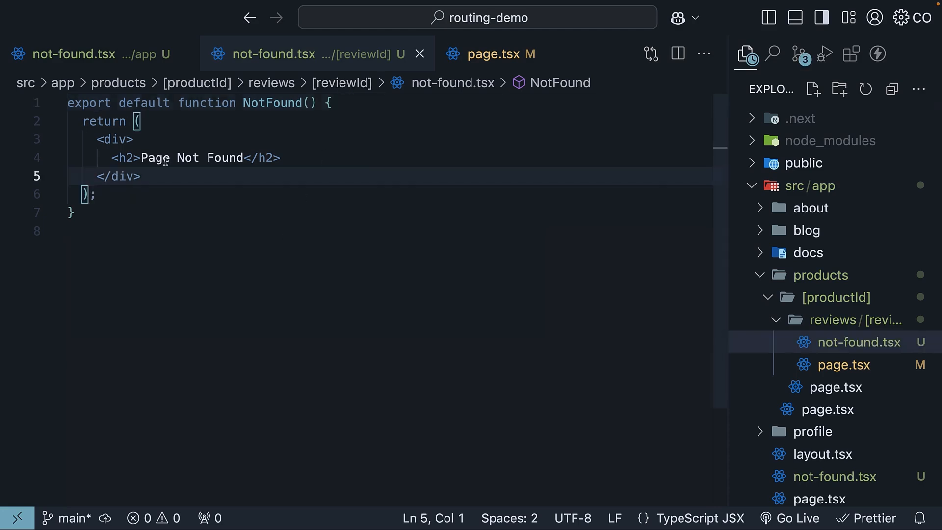
{"action": "type", "text": "Review not found"}
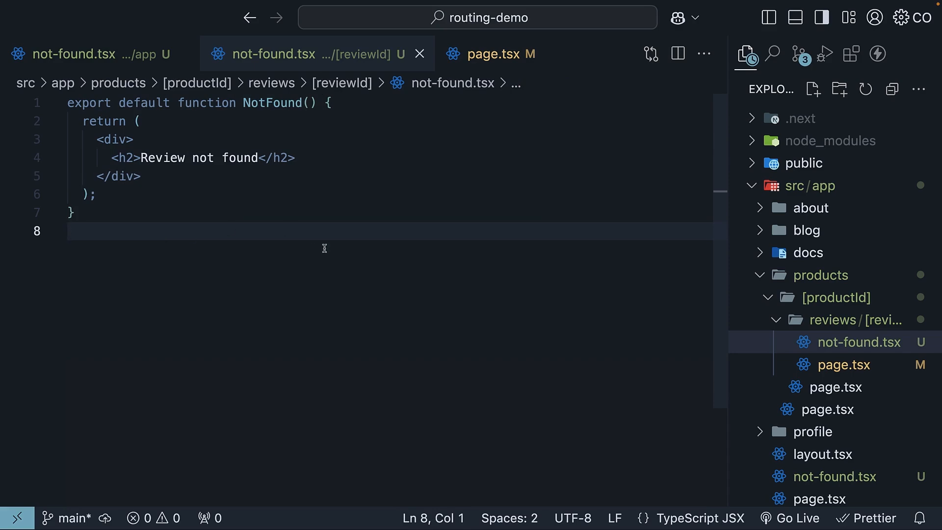
Load localhost:3000/products/1/reviews/1001 in Chrome to see the review not-found page
{"action": "key", "text": "alt+tab"}
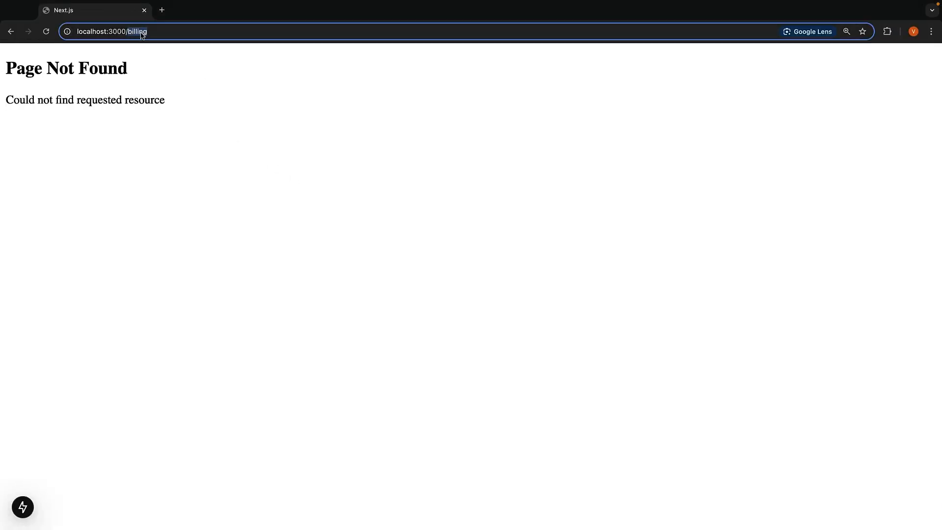
{"action": "type", "text": "localhost:3000/products/1/reviews/1001"}
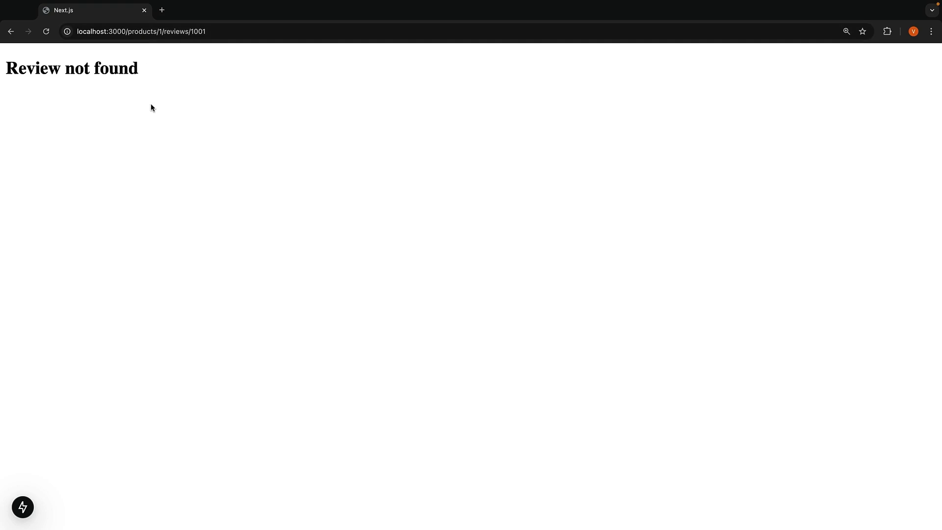
{"action": "mouse_move", "coordinate": [118, 88]}
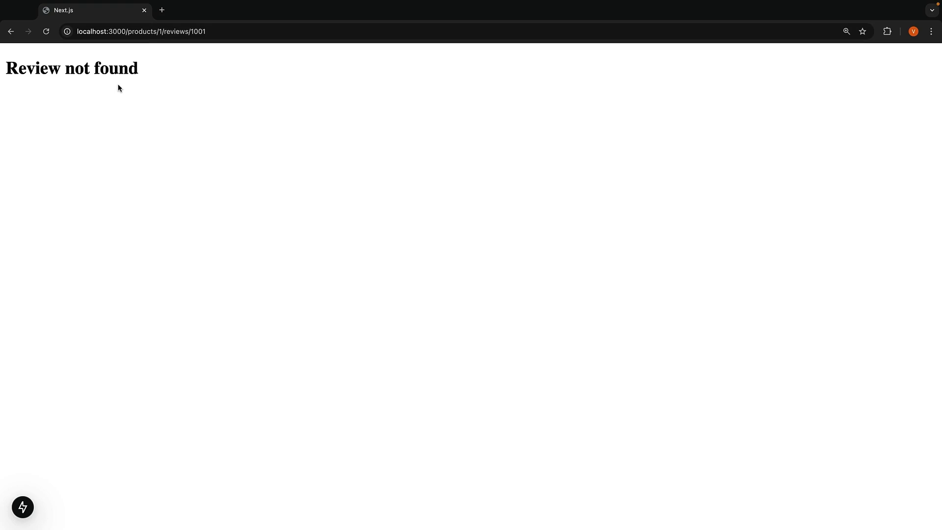
{"action": "mouse_move", "coordinate": [142, 134]}
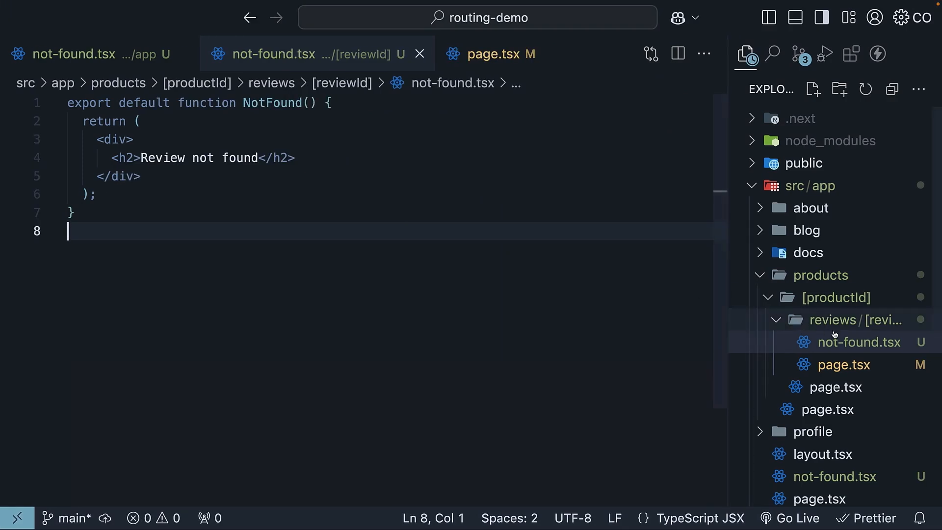
{"action": "mouse_move", "coordinate": [475, 339]}
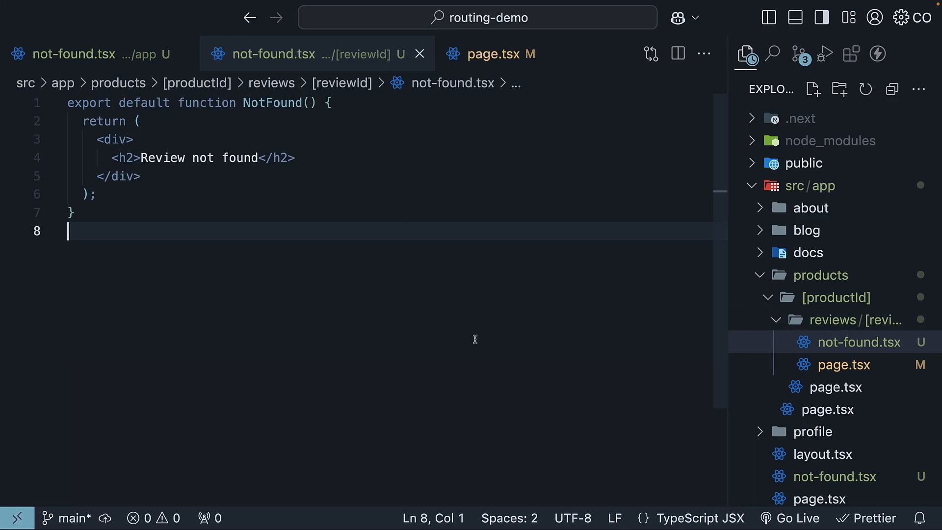
{"action": "mouse_move", "coordinate": [616, 330]}
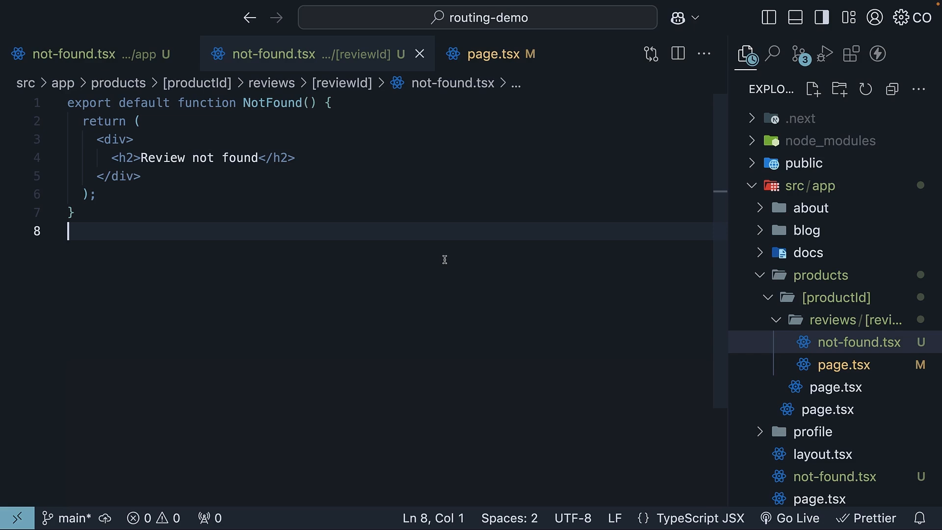
{"action": "mouse_move", "coordinate": [400, 209]}
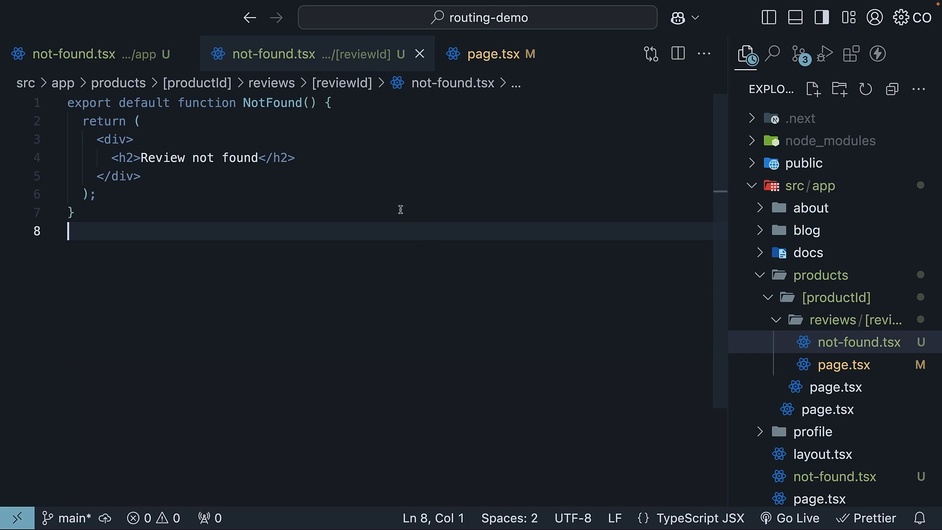
{"action": "left_click", "coordinate": [308, 103]}
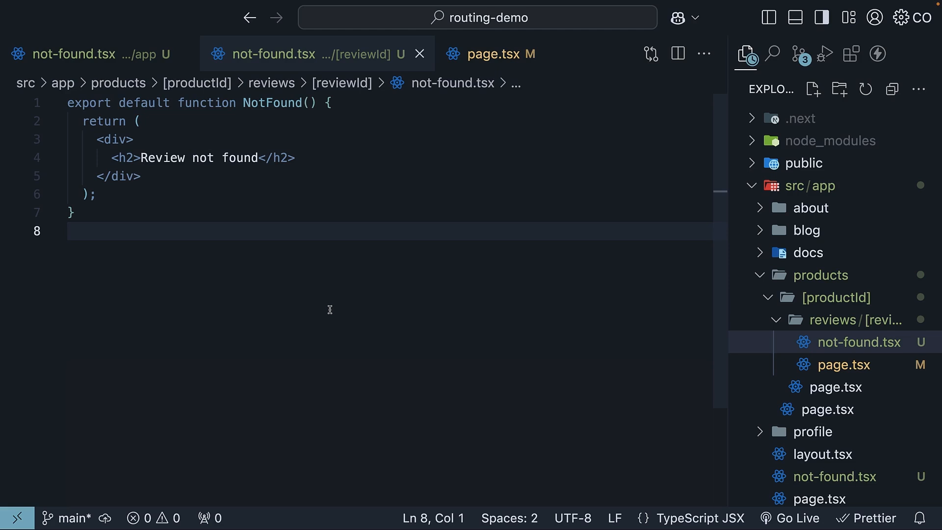
{"action": "mouse_move", "coordinate": [340, 316]}
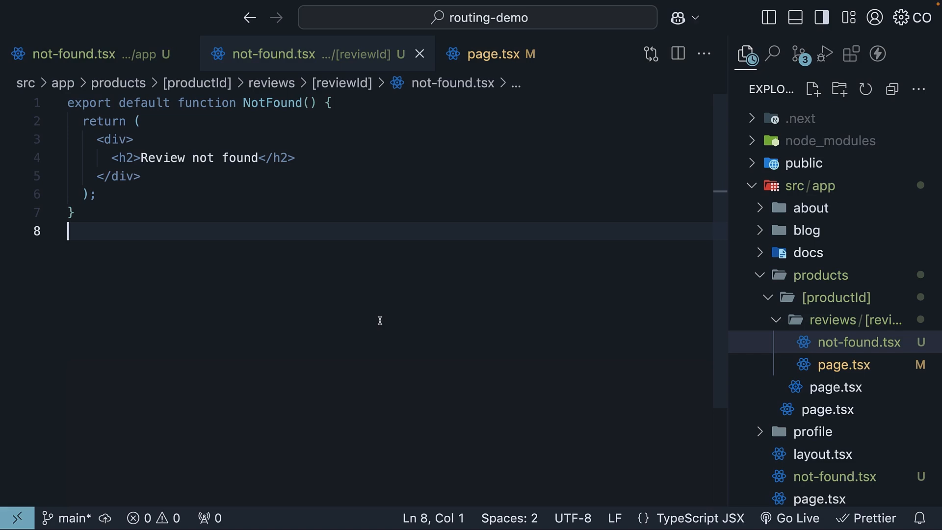
Import usePathname from next/navigation and add const pathname = usePathname() in NotFound
{"action": "type", "text": "import { usePathname } from \"next/navigation\";"}
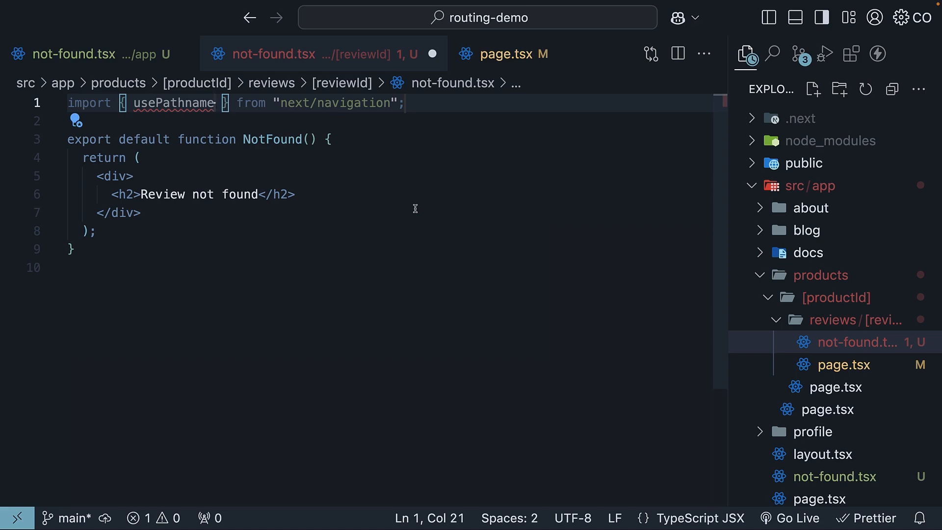
{"action": "type", "text": "const p"}
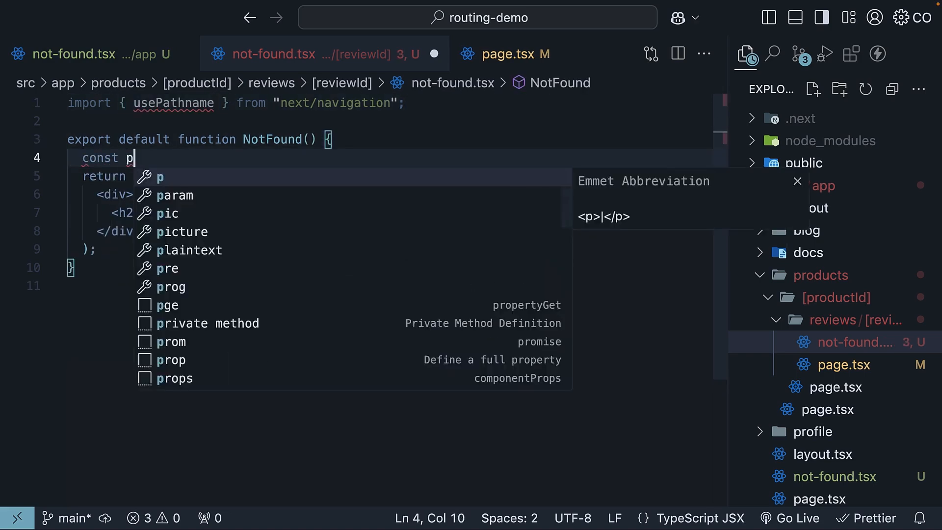
{"action": "type", "text": "athname = use"}
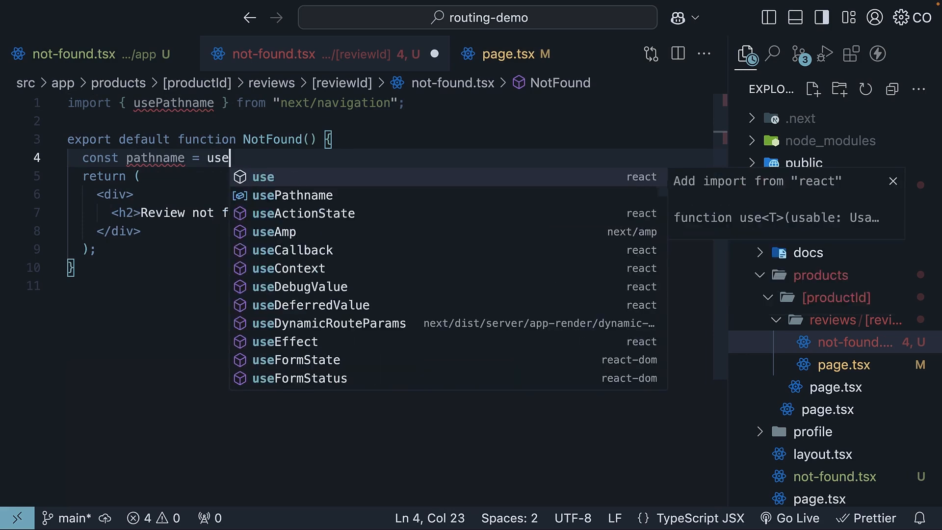
{"action": "left_click", "coordinate": [293, 194]}
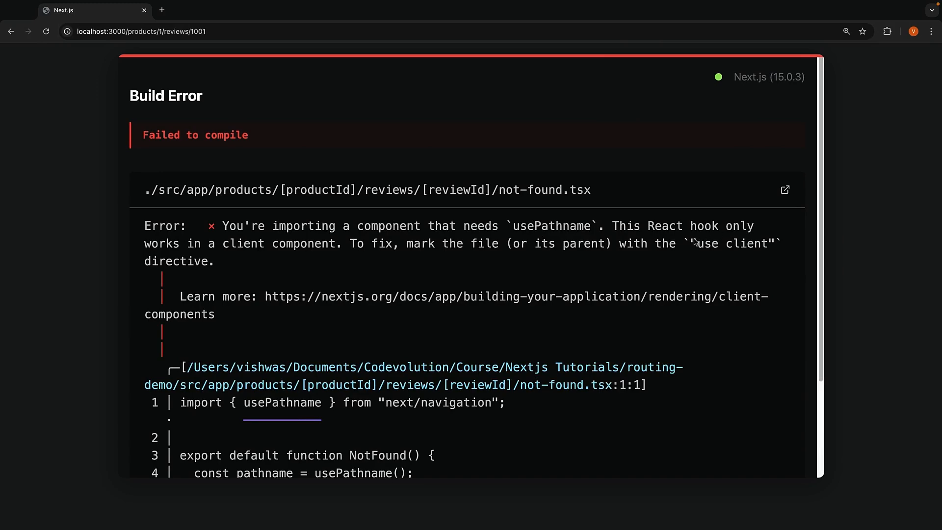
{"action": "mouse_move", "coordinate": [354, 247]}
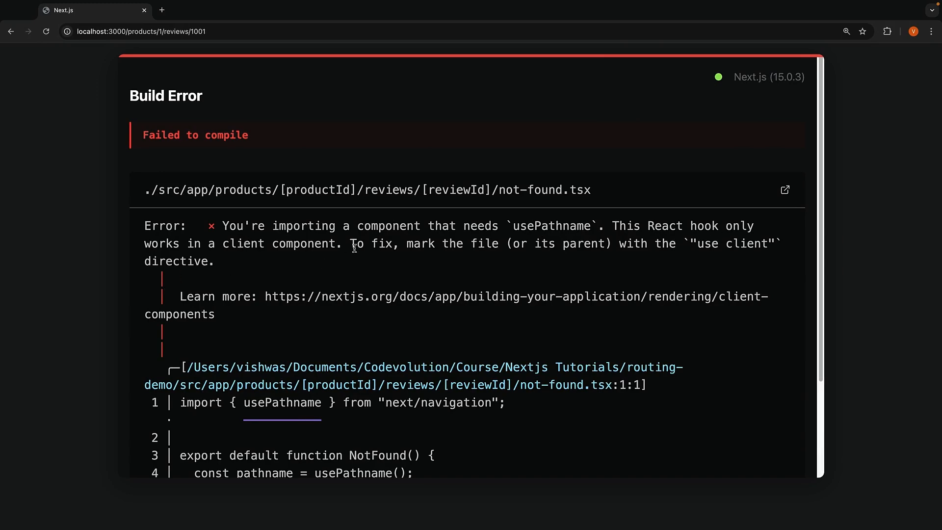
{"action": "mouse_move", "coordinate": [588, 240]}
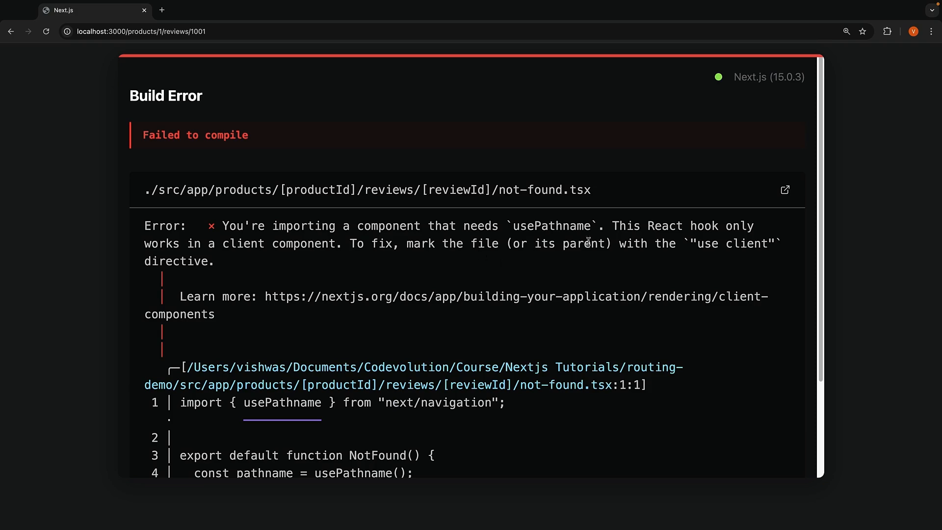
{"action": "mouse_move", "coordinate": [319, 257]}
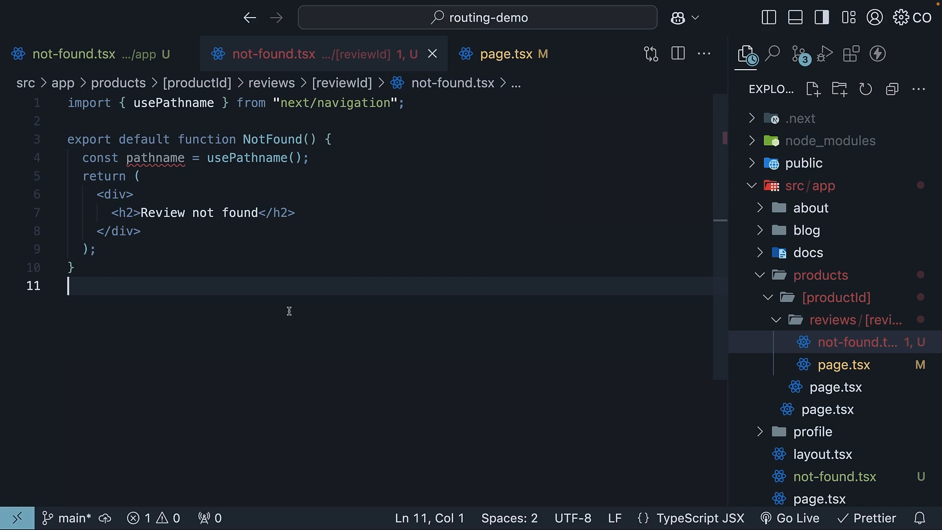
{"action": "mouse_move", "coordinate": [242, 107]}
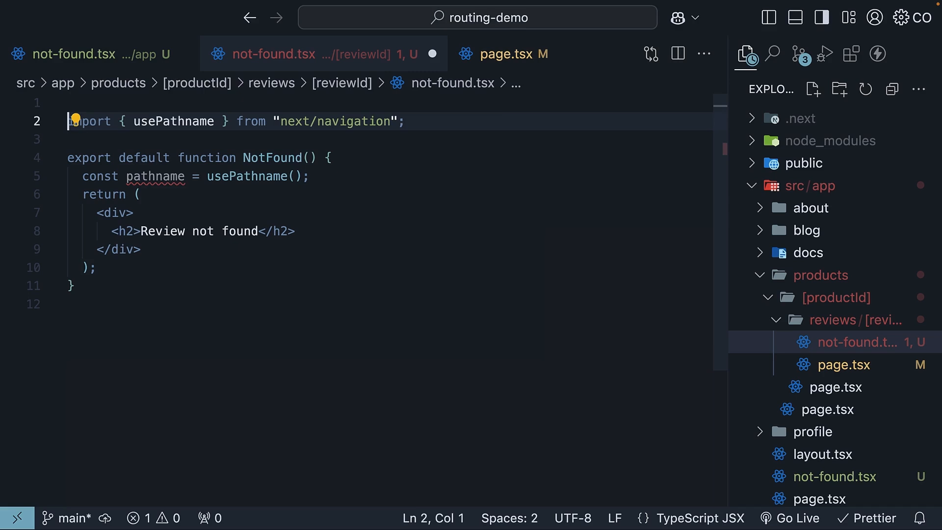
Add "use client"; as the first line of the reviews/[reviewId] not-found.tsx
{"action": "type", "text": "\"use client\";"}
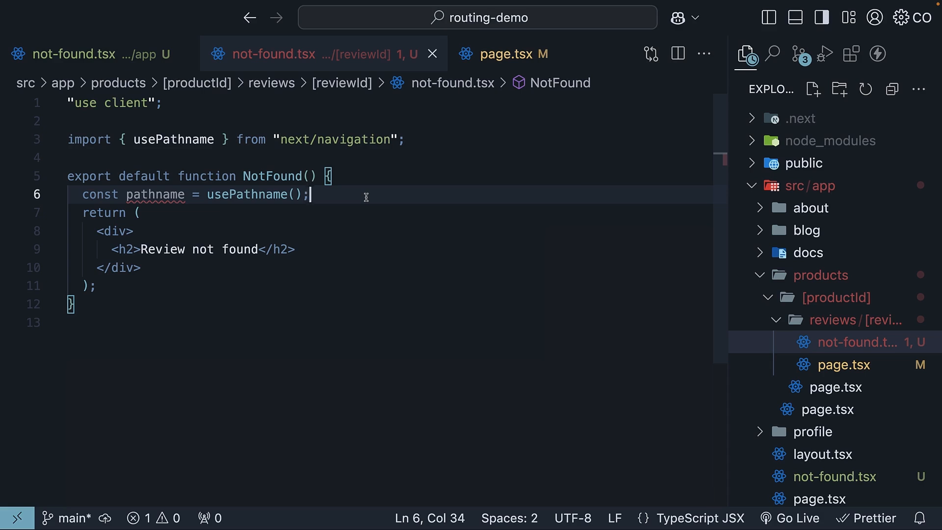
Set productId to pathname.split("/")[2] and reviewId to segment [4], and show both in the h2
{"action": "key", "text": "Enter"}
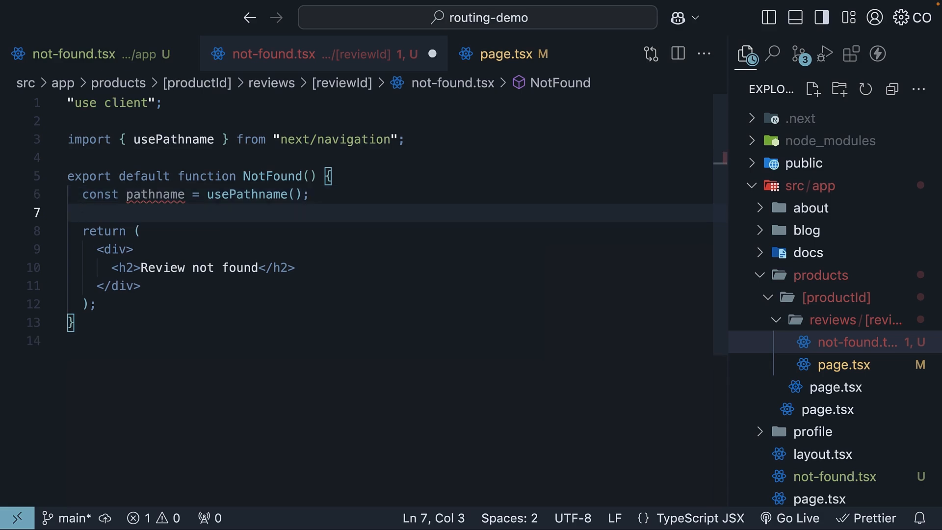
{"action": "type", "text": "const product"}
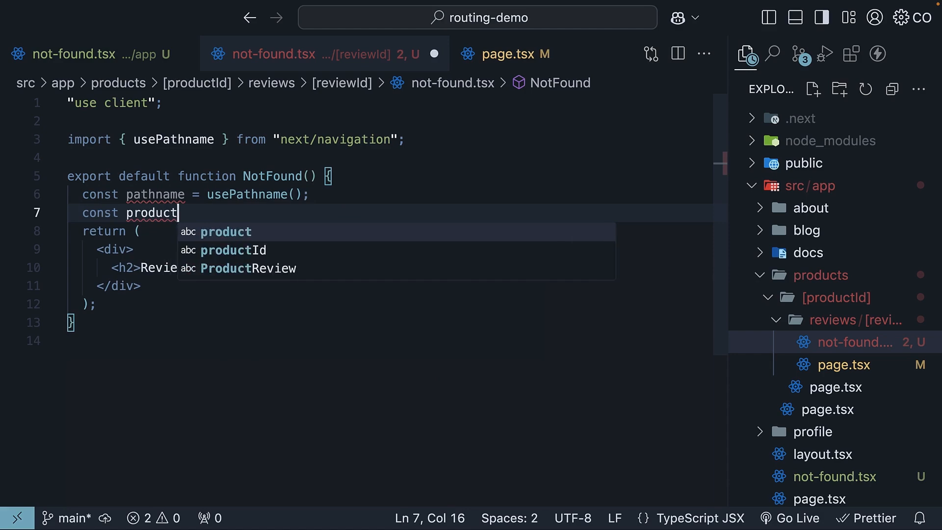
{"action": "type", "text": "Id = pathname."}
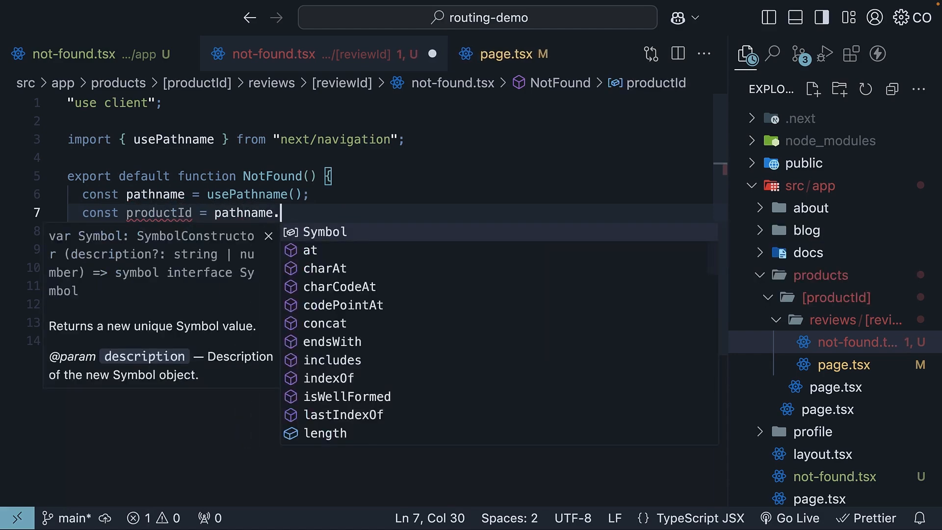
{"action": "type", "text": "split(\"/\")"}
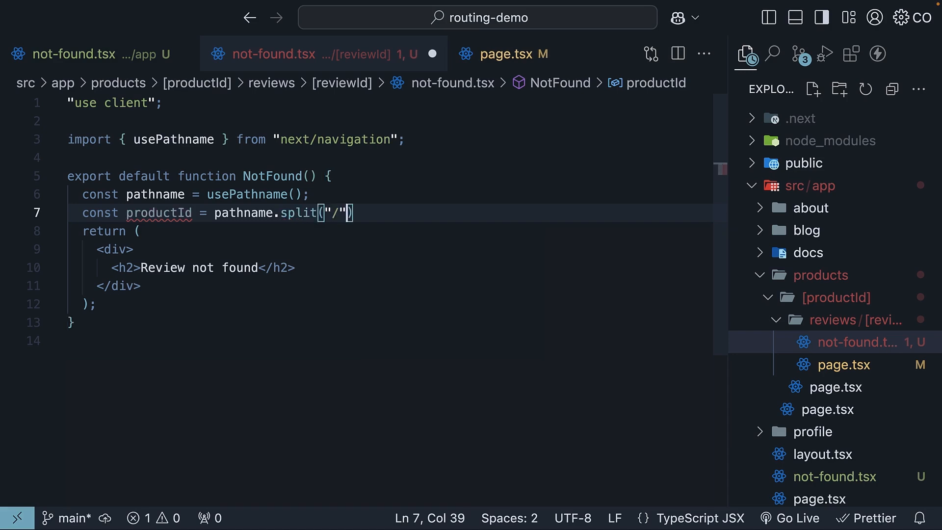
{"action": "type", "text": "[2]"}
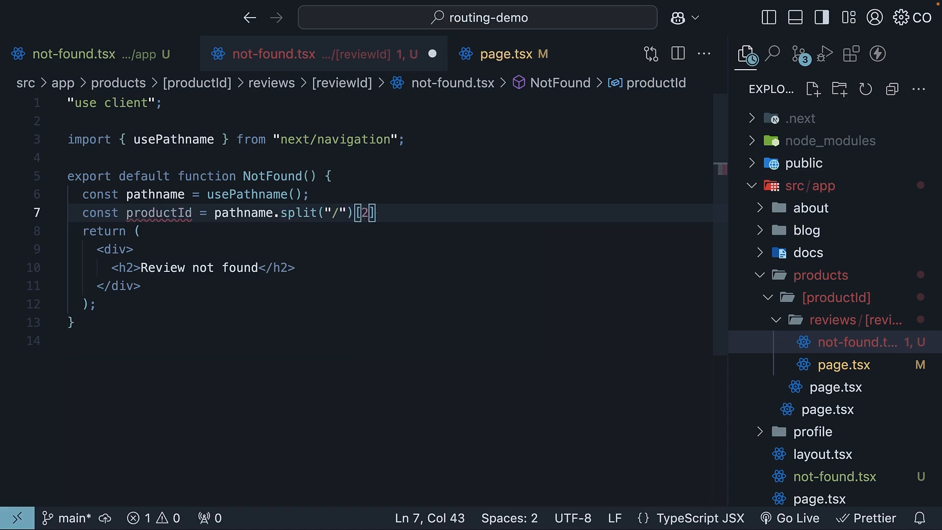
{"action": "type", "text": "const reviewId ="}
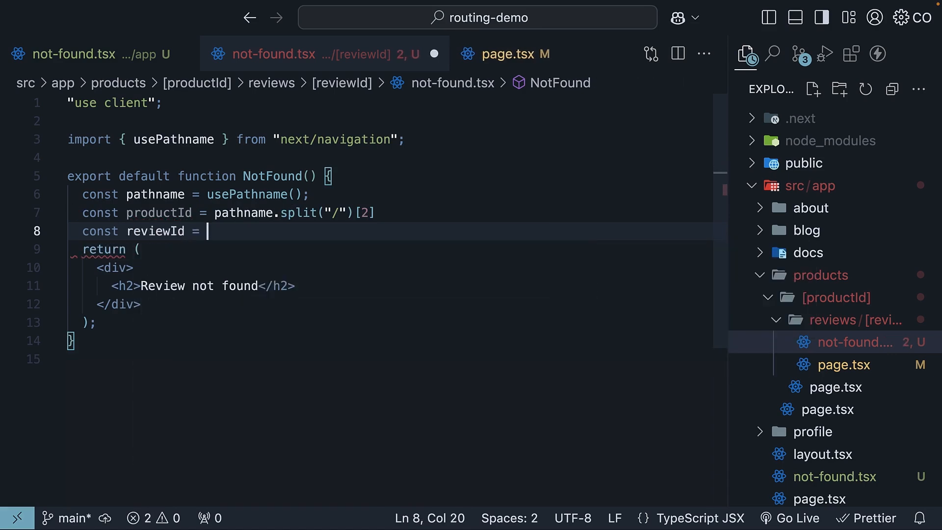
{"action": "type", "text": "pathname.split(\"/\")[4];"}
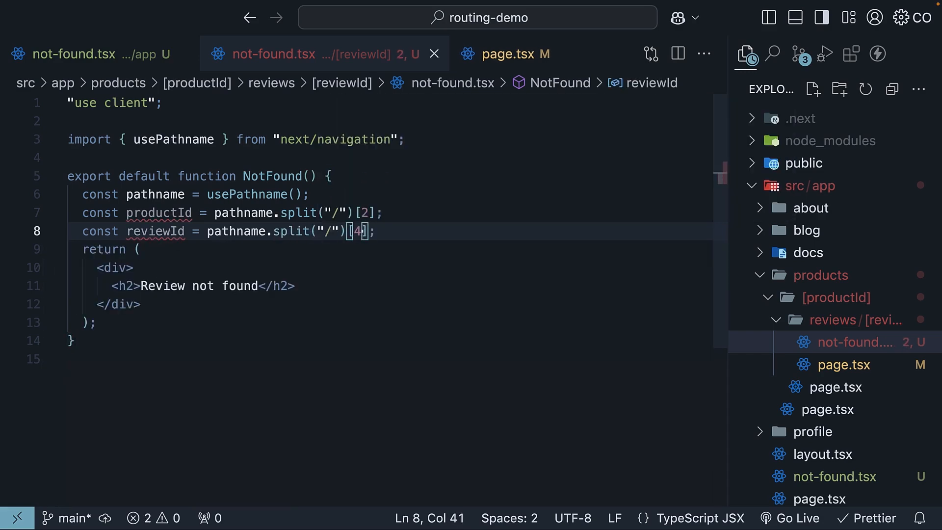
{"action": "key", "text": "Enter"}
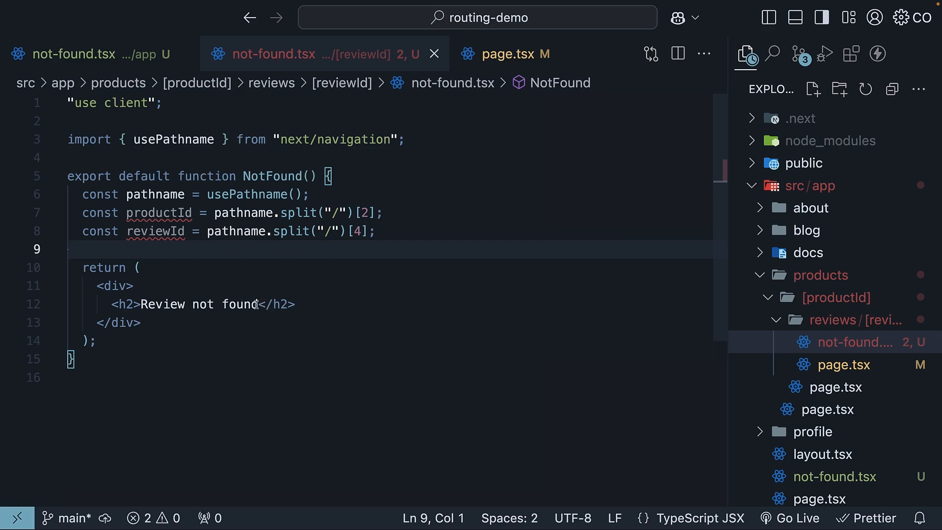
{"action": "type", "text": "{reviewId}"}
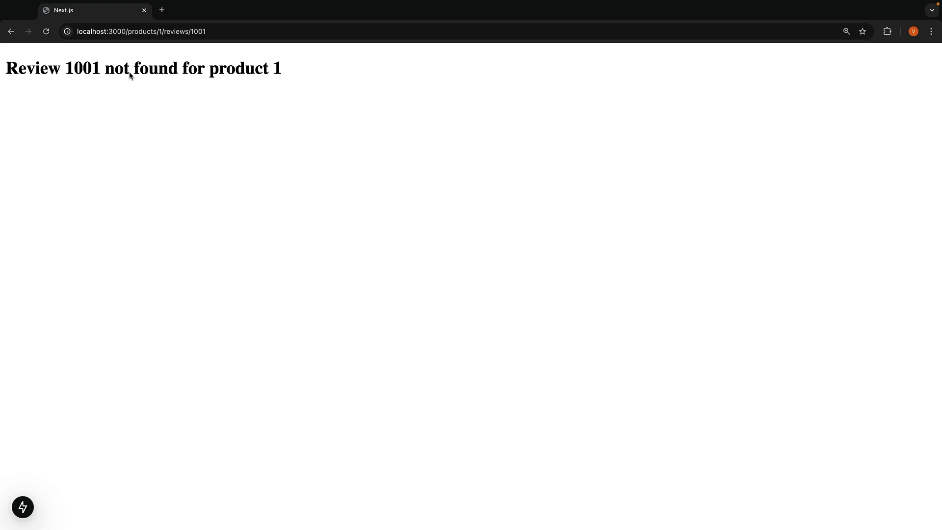
{"action": "mouse_move", "coordinate": [271, 87]}
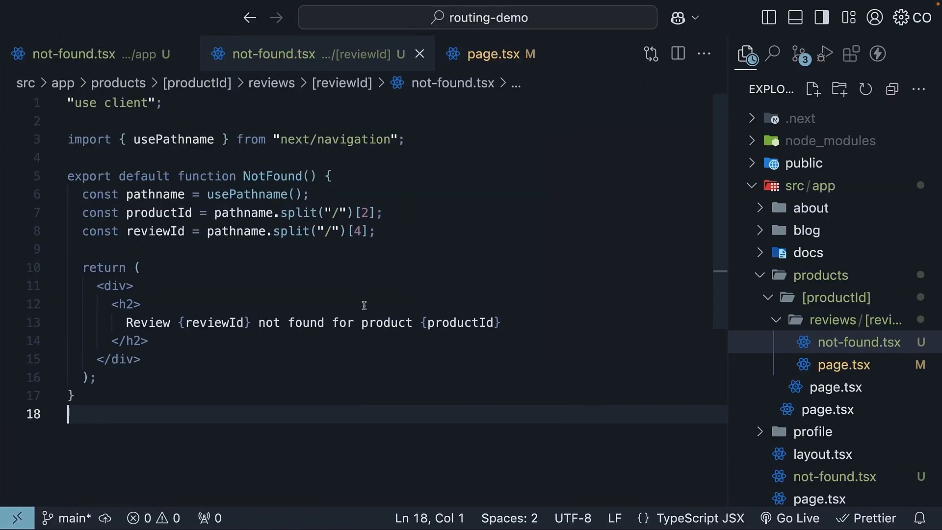
{"action": "mouse_move", "coordinate": [366, 357]}
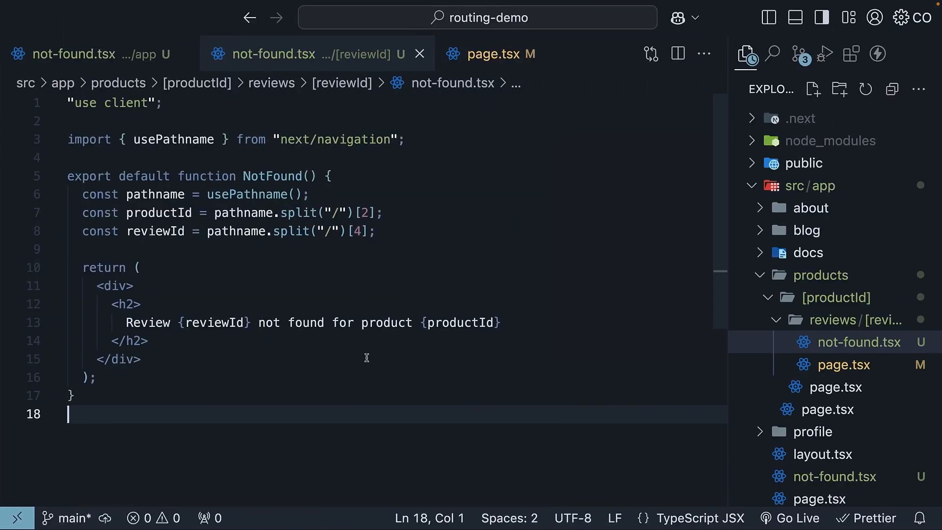